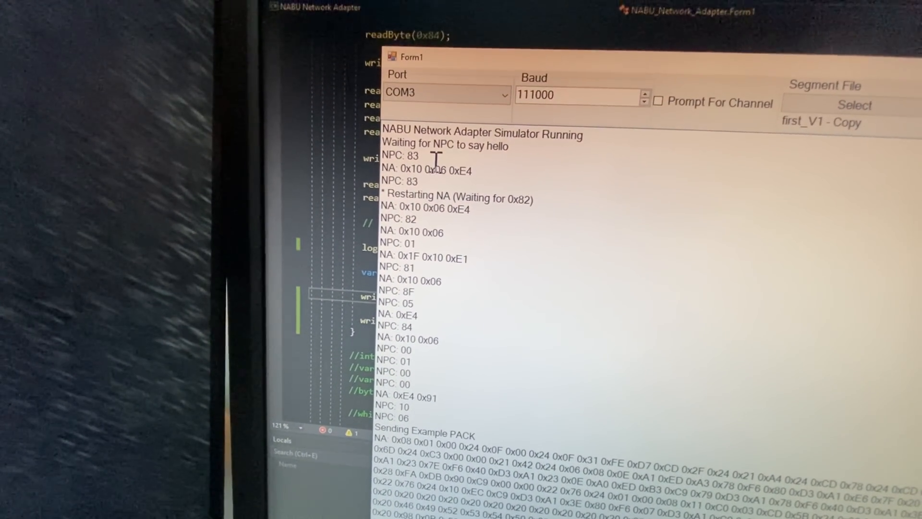
# Monitor the COM3 simulator log as the NABU handshakes and receives the example PAK.
pyautogui.doubleClick(400, 155)
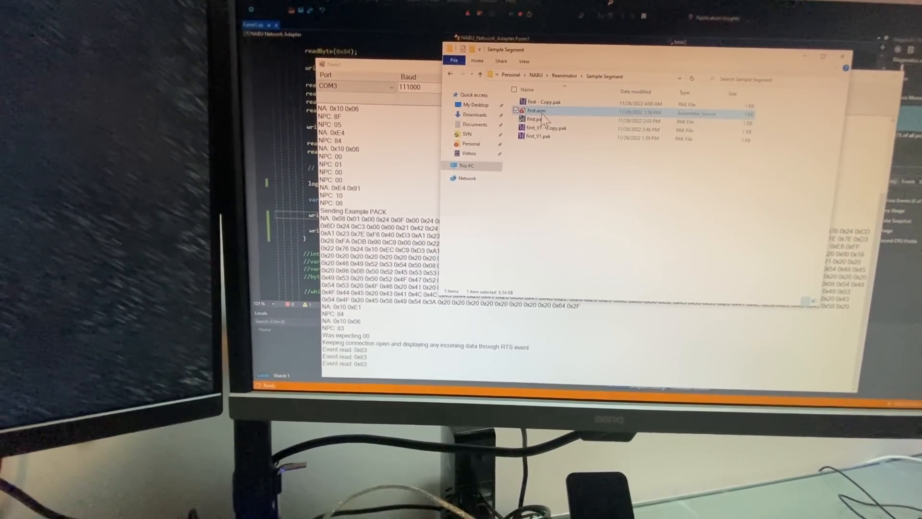
# Open first.asm from the Sample Segment folder in Visual Studio.
pyautogui.doubleClick(536, 111)
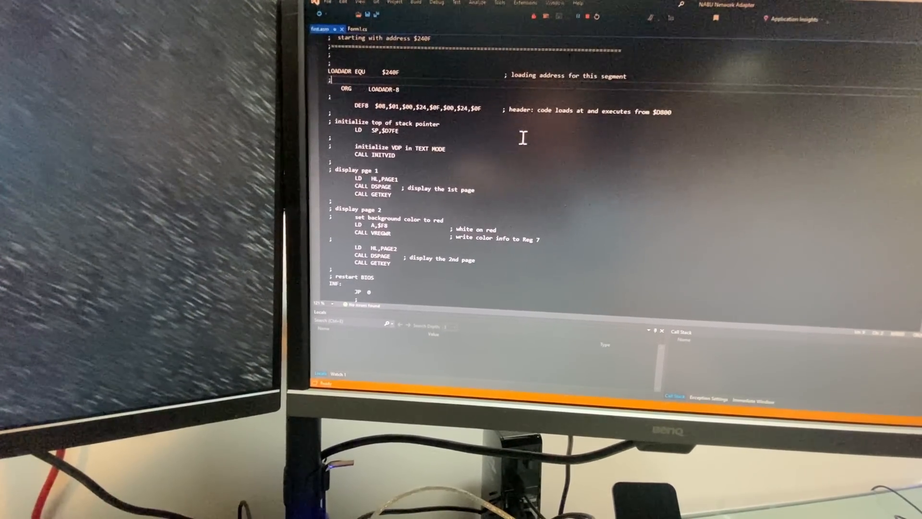
# Read through first.asm's display routine and page strings, then return to Form1.cs.
pyautogui.scroll(-3)
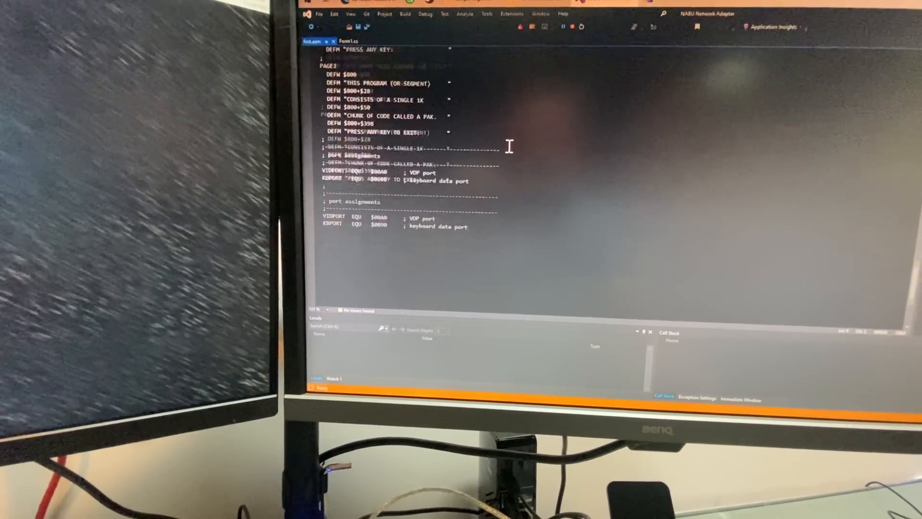
pyautogui.scroll(3)
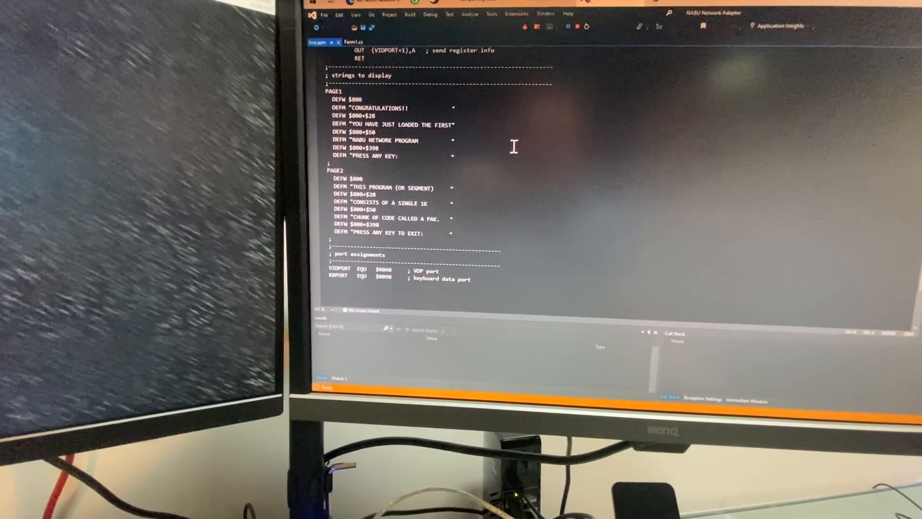
pyautogui.scroll(3)
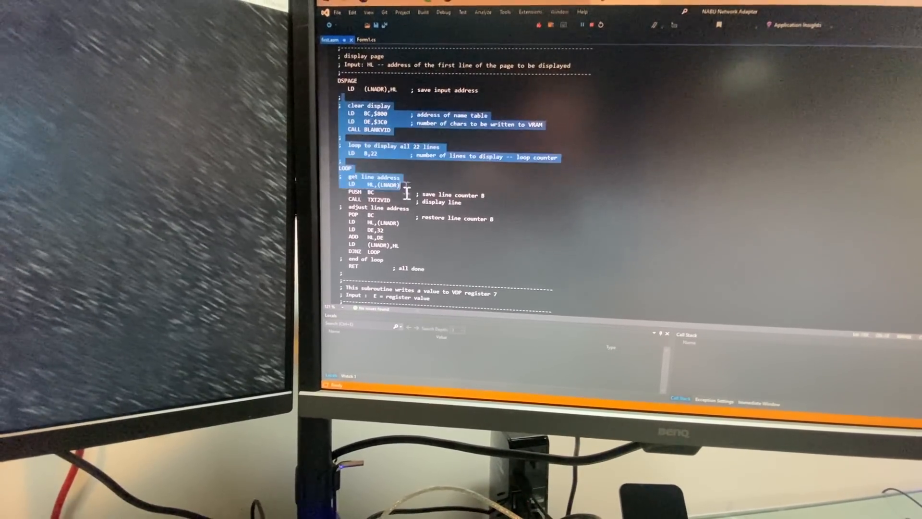
pyautogui.scroll(-3)
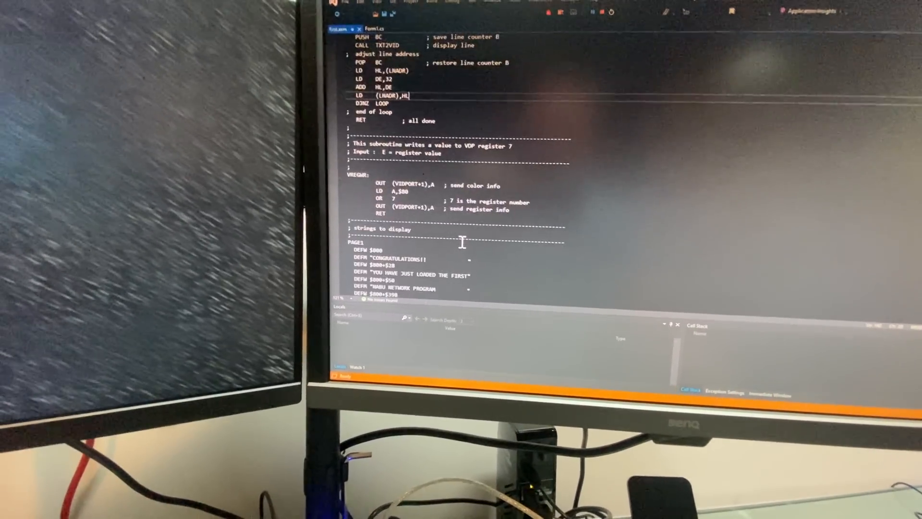
pyautogui.scroll(-3)
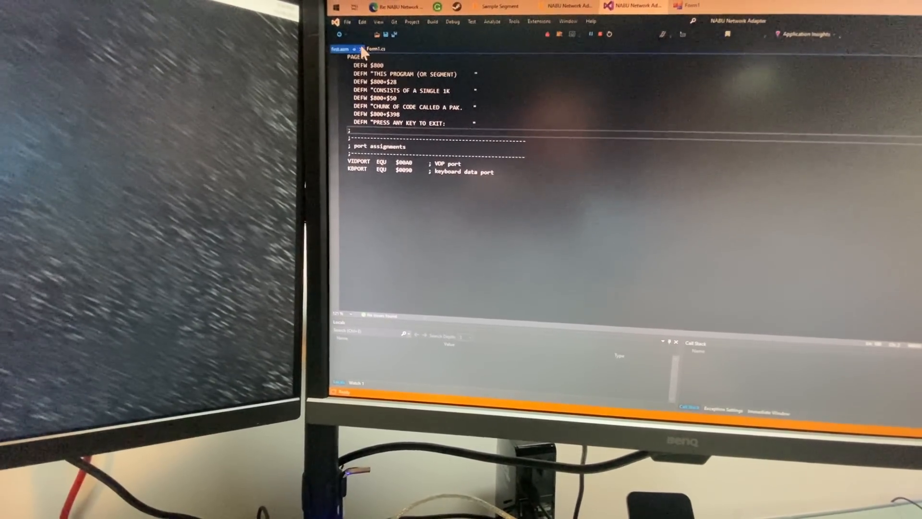
pyautogui.click(376, 48)
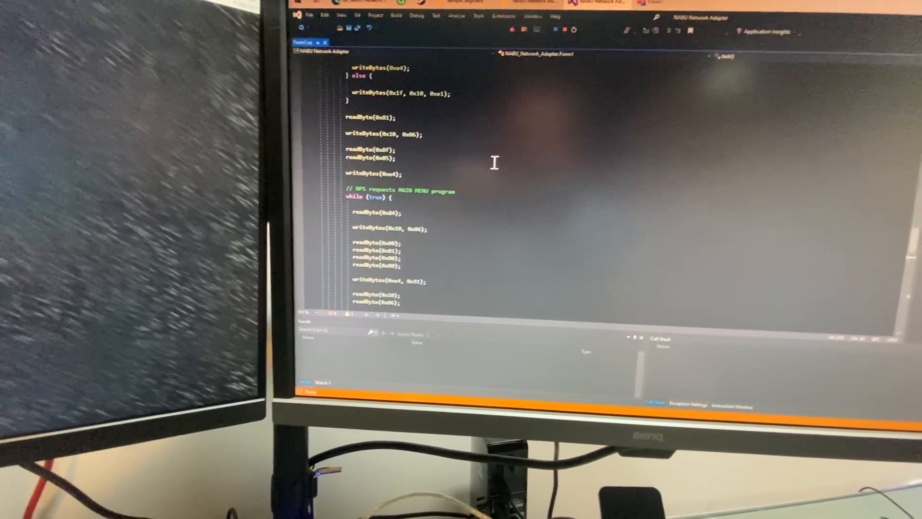